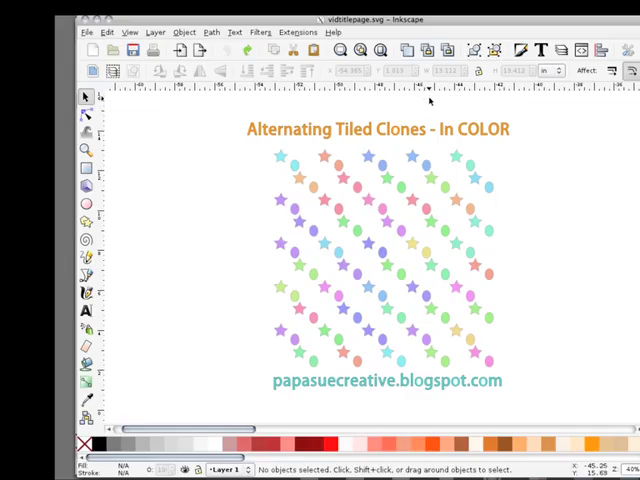
mouse_move(430, 100)
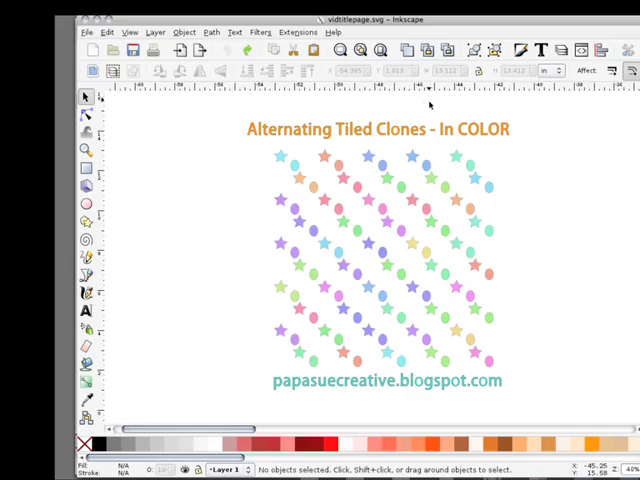
mouse_move(424, 204)
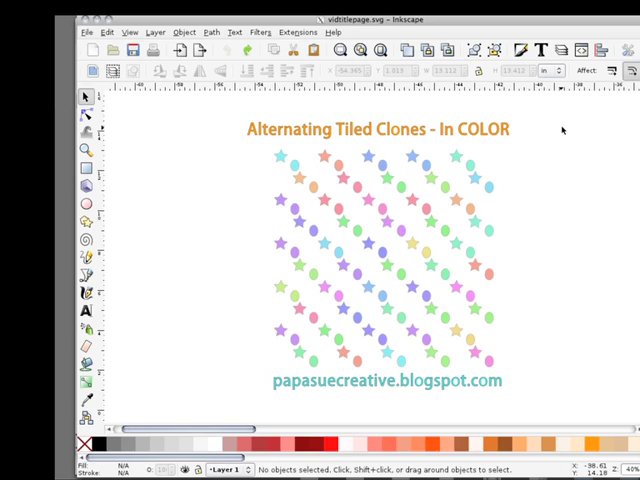
mouse_move(576, 16)
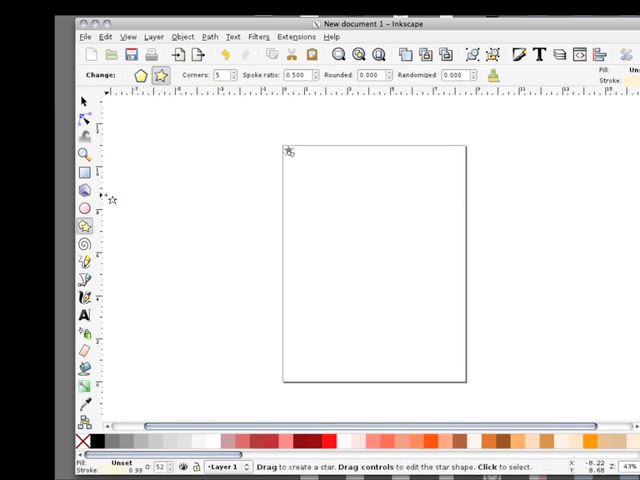
mouse_move(160, 128)
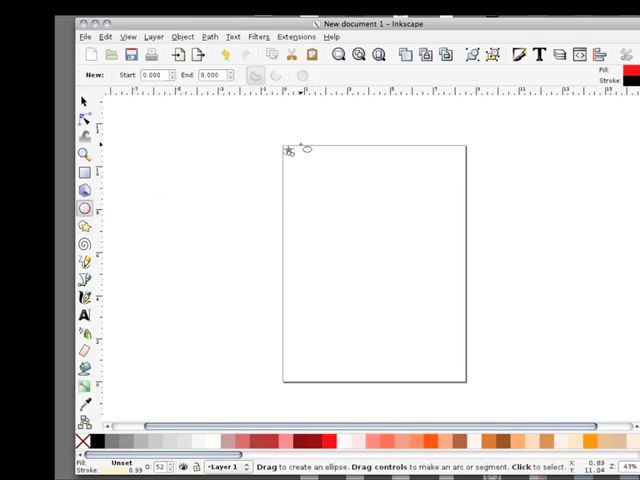
mouse_move(304, 158)
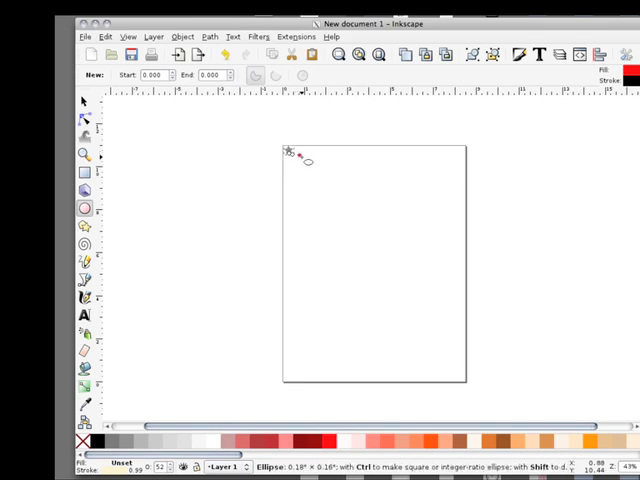
Draw a small circle beside the star near the page's top-left corner
left_click_drag(300, 160, 304, 168)
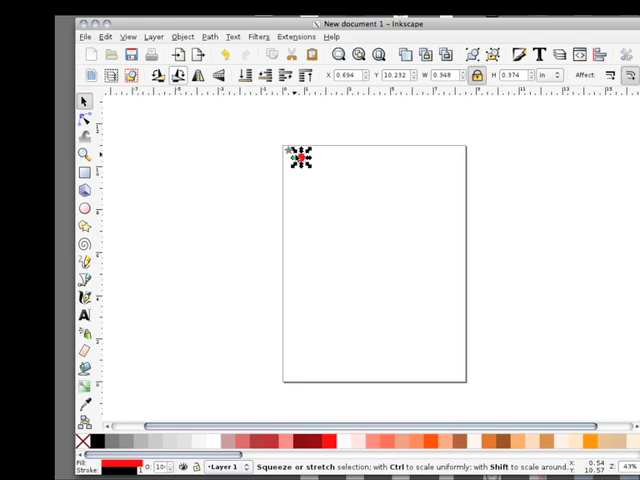
left_click_drag(302, 156, 298, 152)
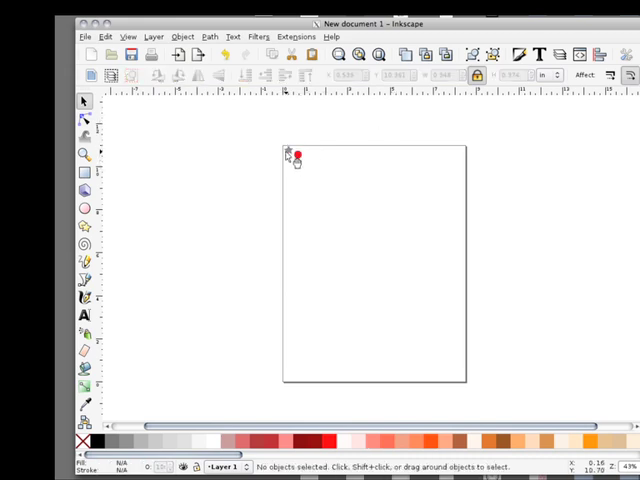
left_click(294, 152)
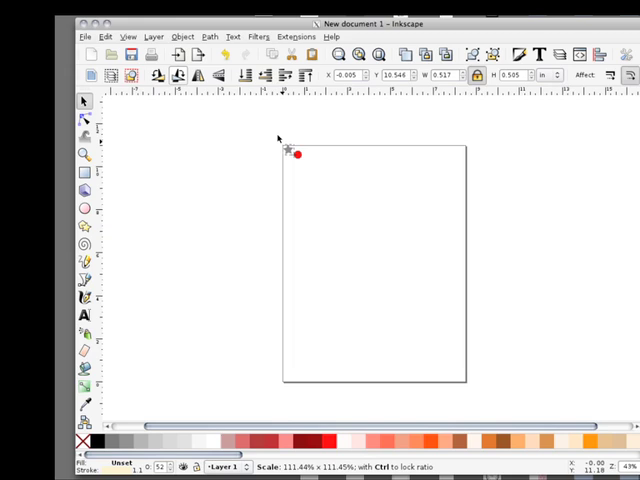
left_click(288, 150)
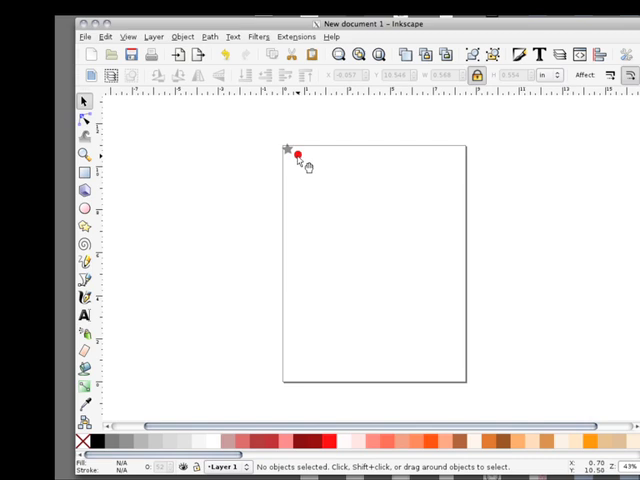
Unset the circle's red fill so it shows black beside the star
left_click(294, 152)
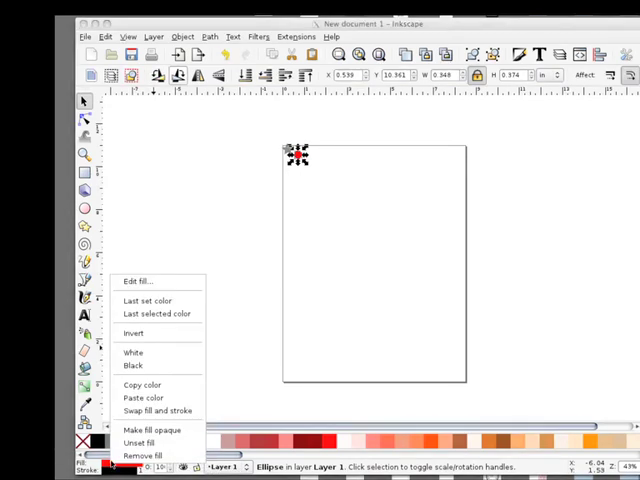
mouse_move(140, 444)
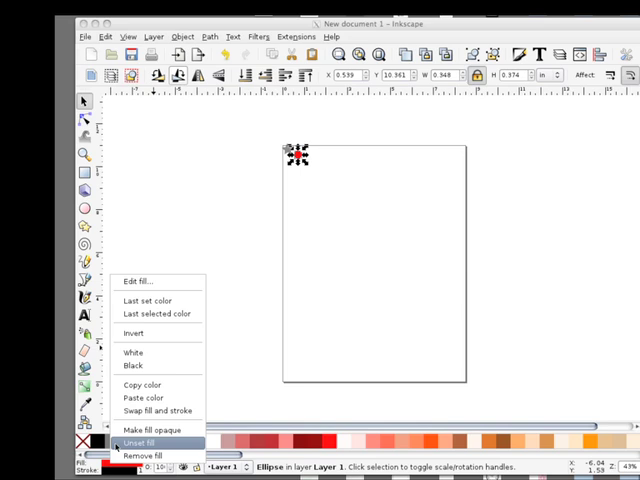
left_click(142, 442)
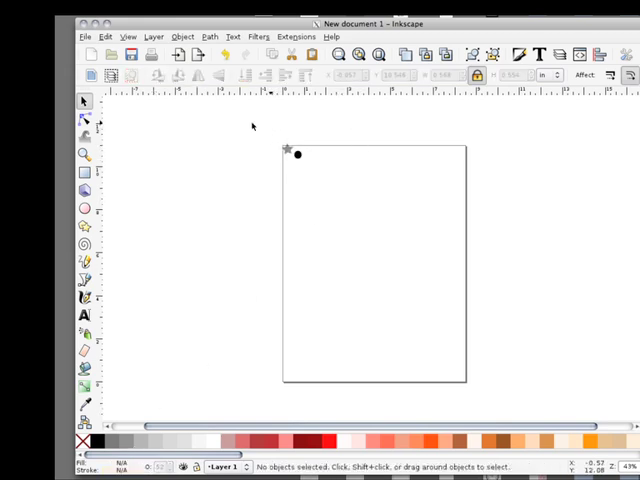
Select both shapes and merge them into one path with Path > Union
left_click_drag(260, 128, 316, 176)
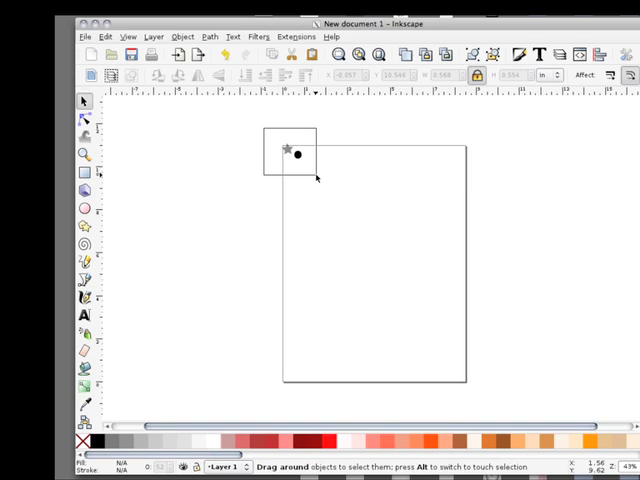
left_click_drag(264, 132, 316, 178)
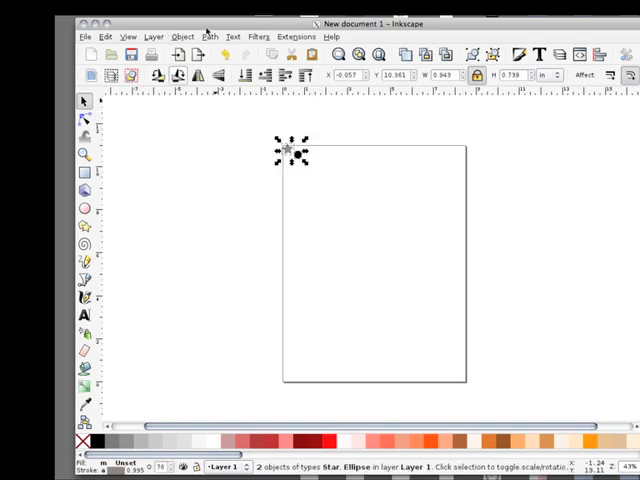
left_click(208, 36)
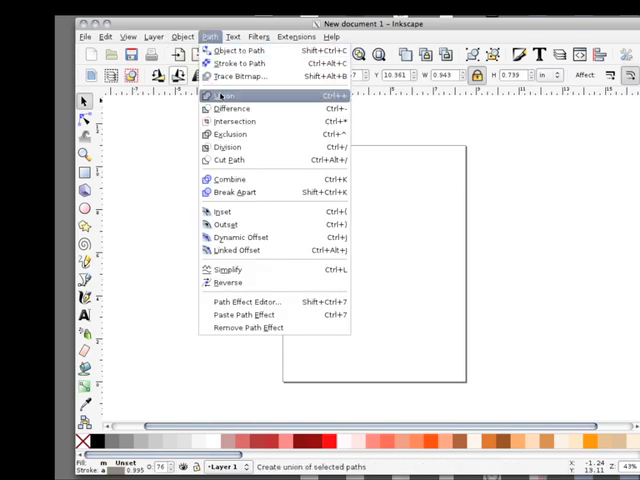
left_click(224, 96)
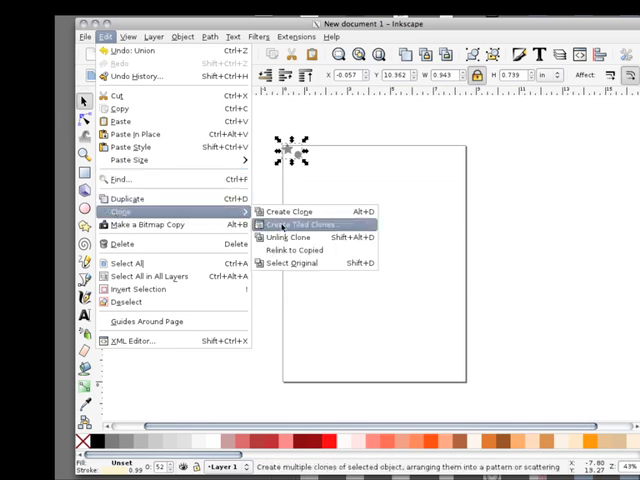
Open Create Tiled Clones and enter the Shift X values for rows and columns
left_click(304, 224)
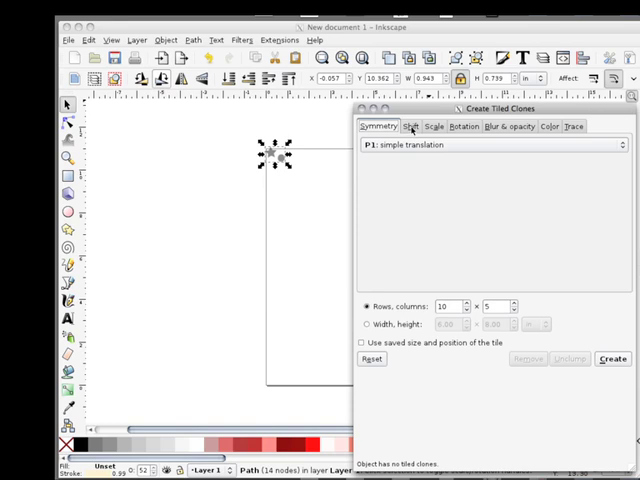
left_click(408, 126)
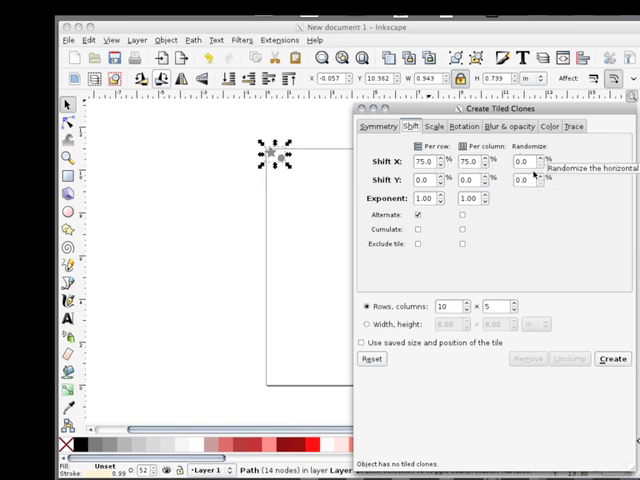
mouse_move(440, 246)
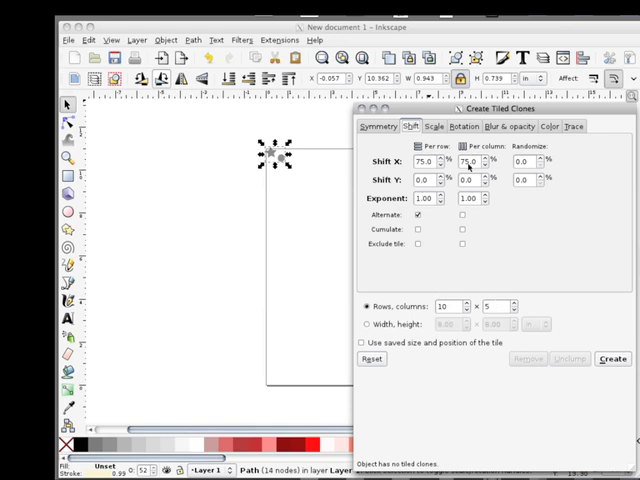
Look through the Scale, Rotation and Blur & opacity settings, ending on Color
left_click(434, 126)
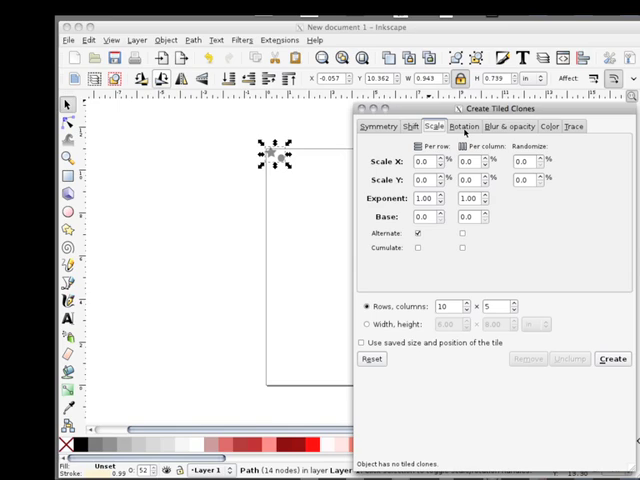
left_click(460, 126)
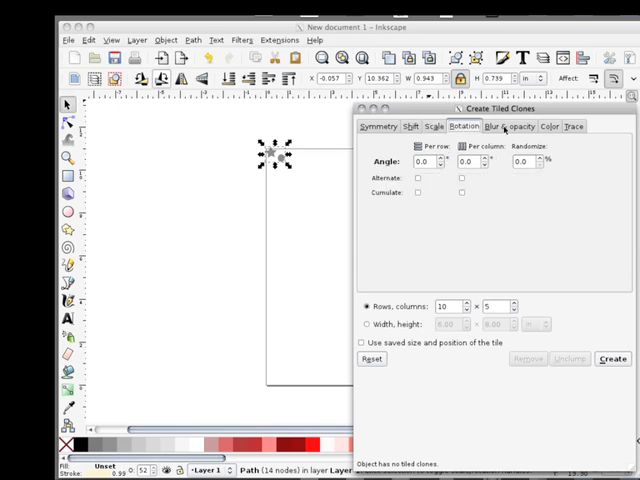
left_click(504, 126)
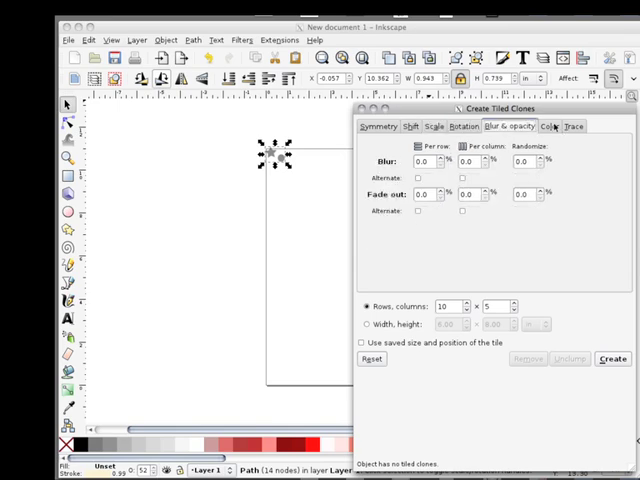
left_click(548, 126)
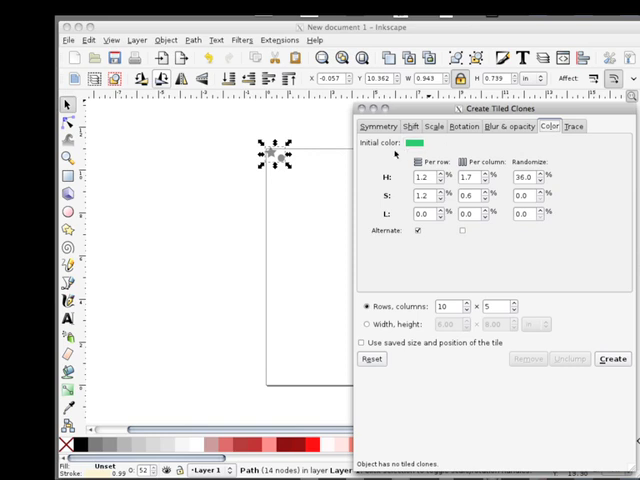
mouse_move(420, 144)
type("50")
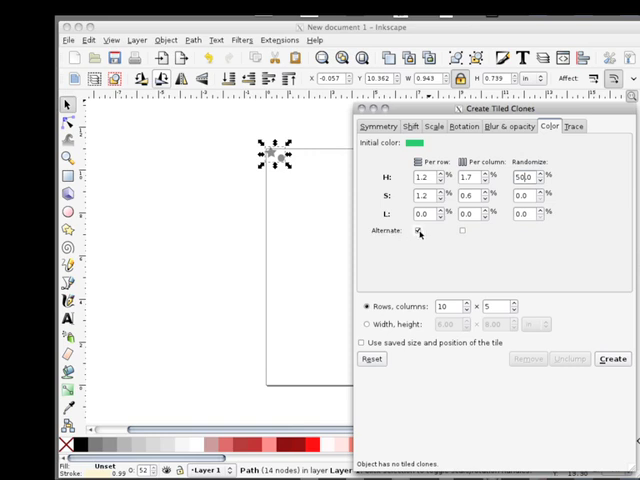
mouse_move(416, 232)
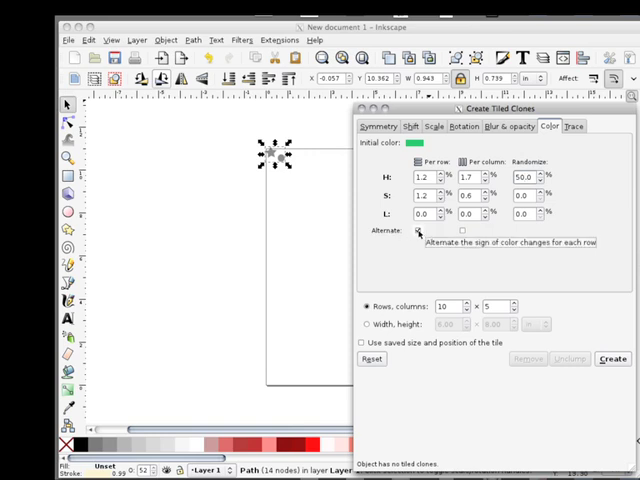
Set hue variation per row and column and raise the hue Randomize value
left_click(418, 232)
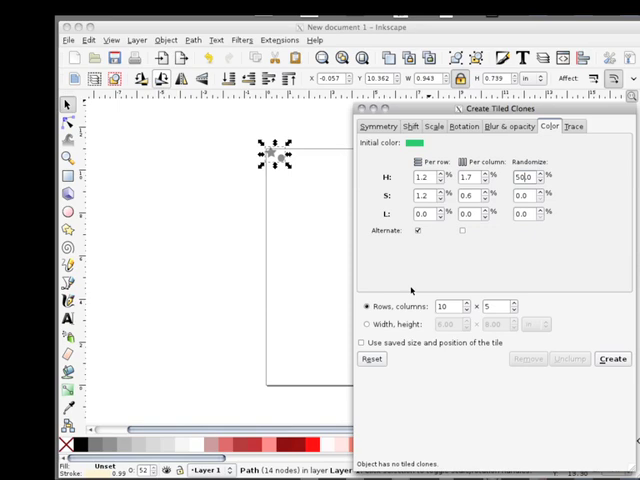
Create the 10 × 5 grid of pastel star-and-circle clones over the page
left_click(612, 360)
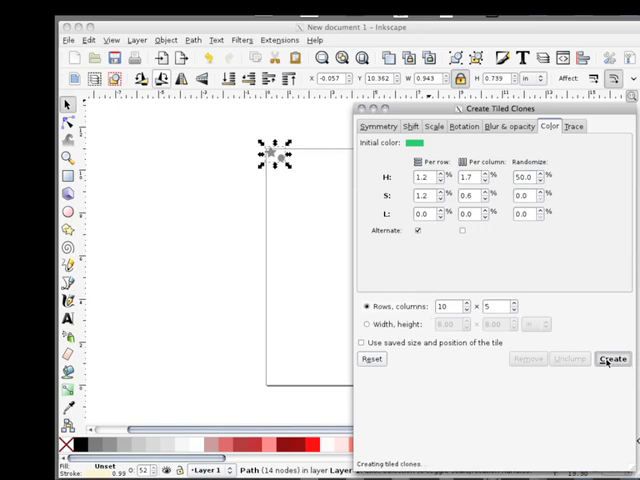
left_click(612, 360)
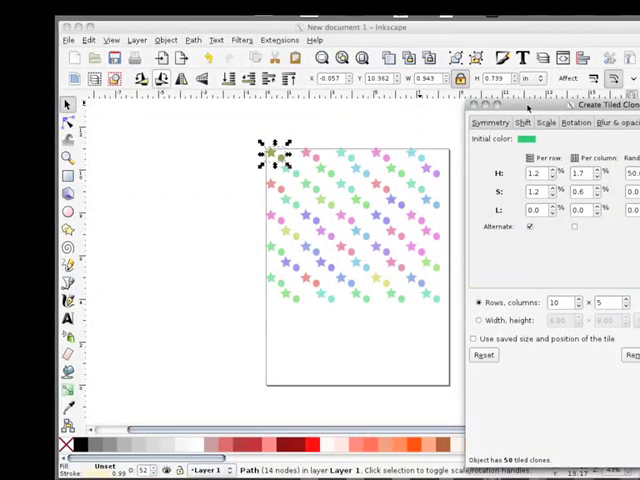
mouse_move(358, 284)
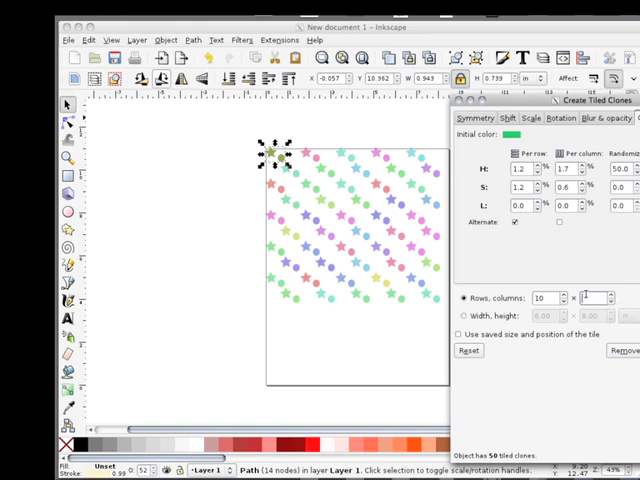
type("10")
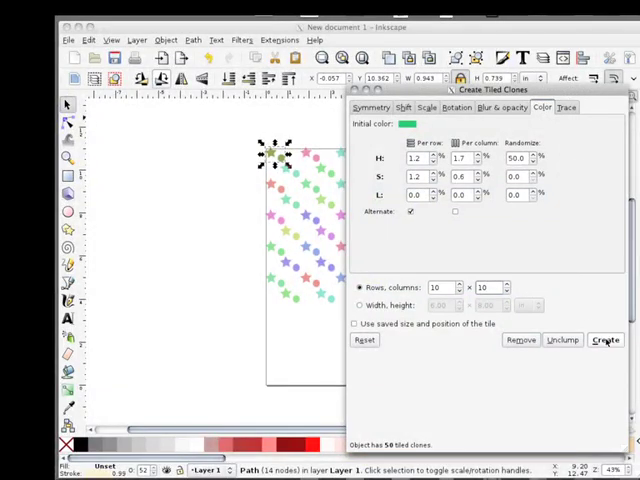
left_click(604, 340)
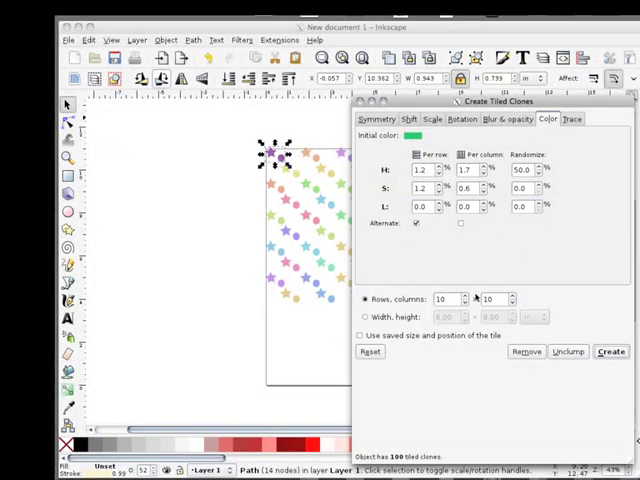
left_click(488, 298)
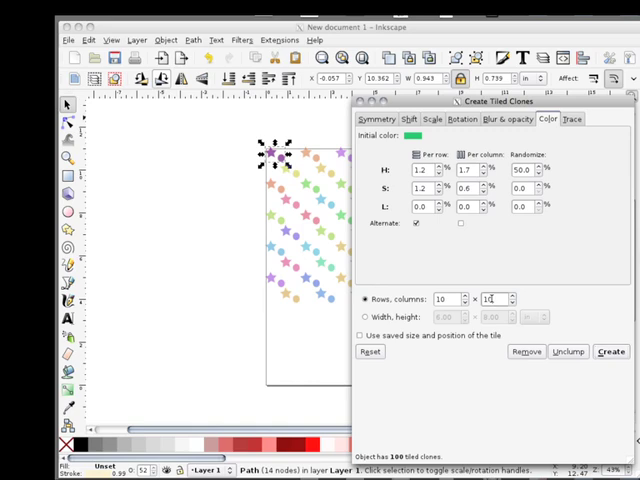
type("5")
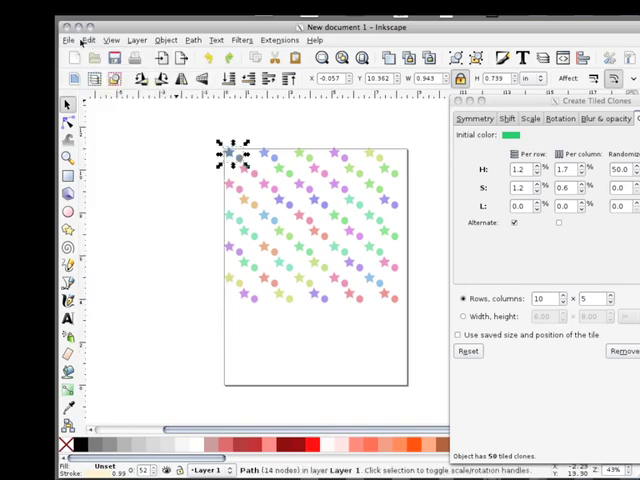
left_click(86, 40)
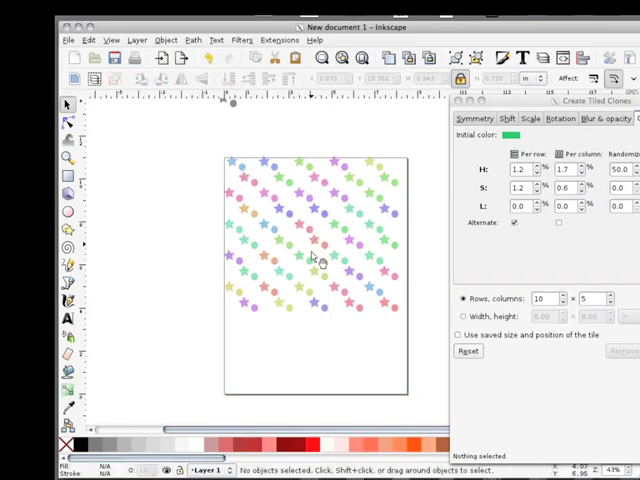
mouse_move(284, 210)
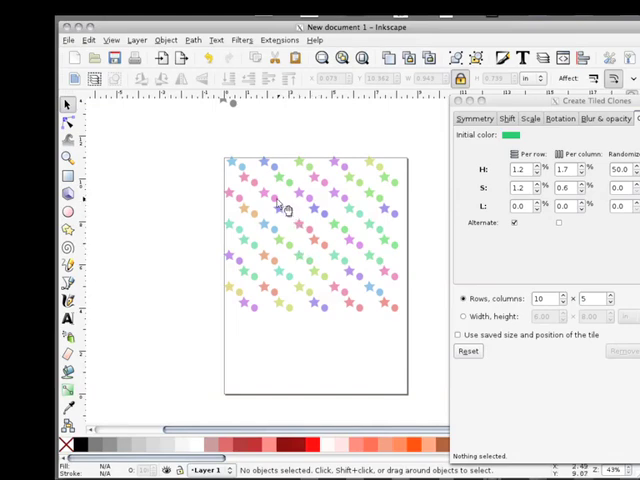
Tile the second shape between the star rows and select the original path
left_click(288, 208)
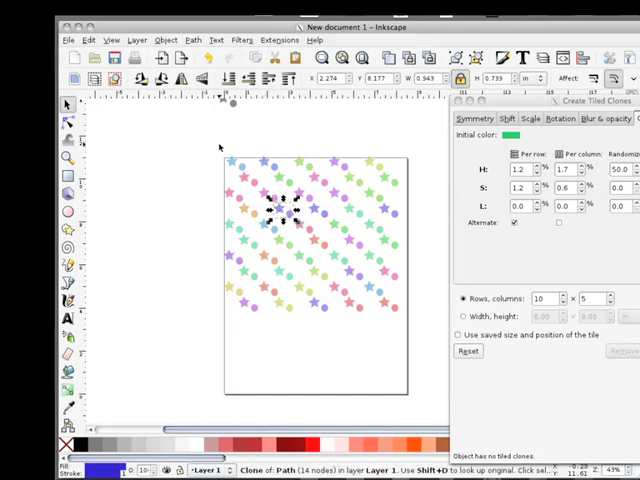
left_click_drag(212, 140, 424, 276)
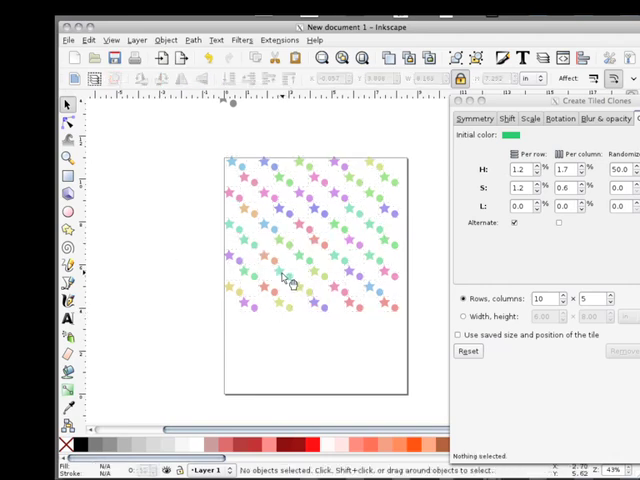
left_click(278, 282)
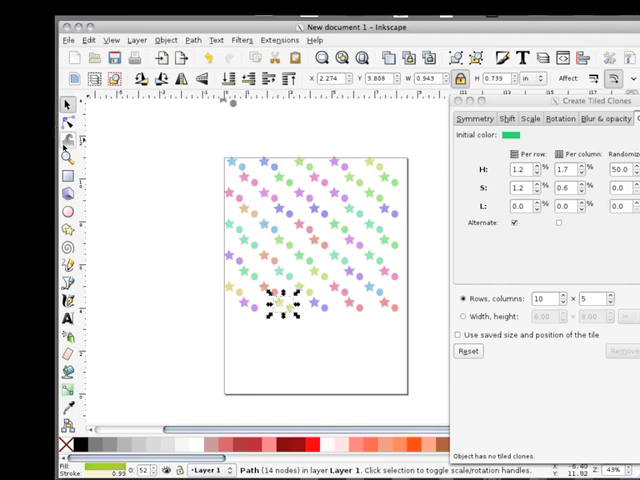
mouse_move(66, 104)
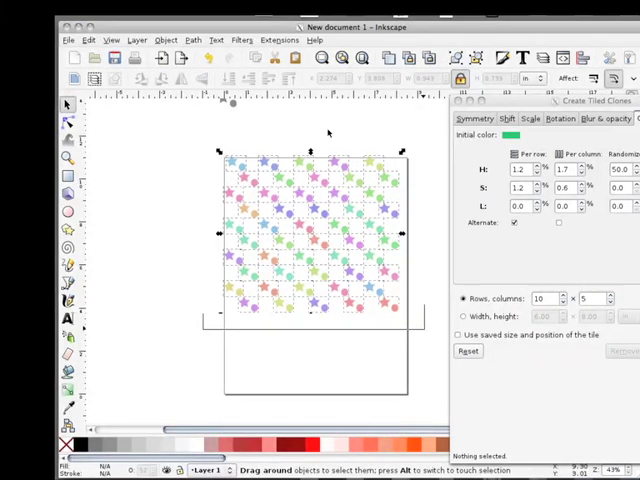
Group all the selected clones with Object > Group
left_click(192, 40)
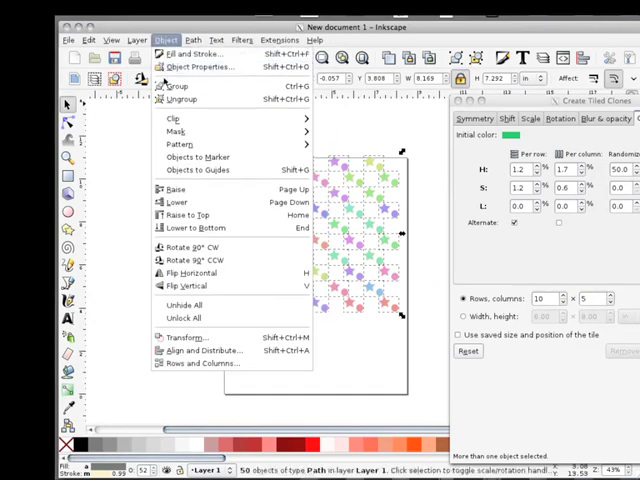
left_click(176, 86)
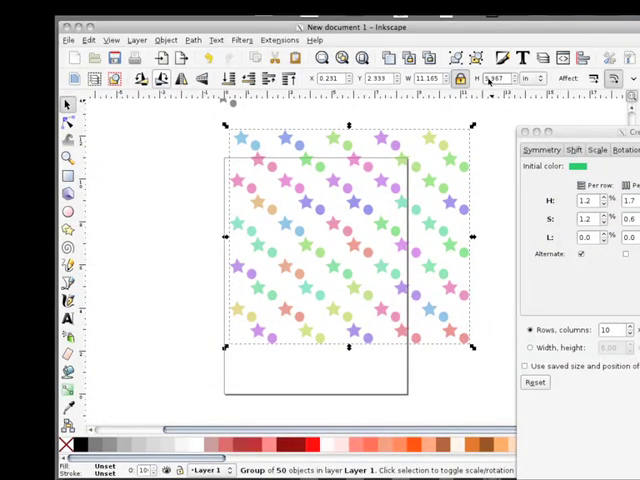
mouse_move(490, 80)
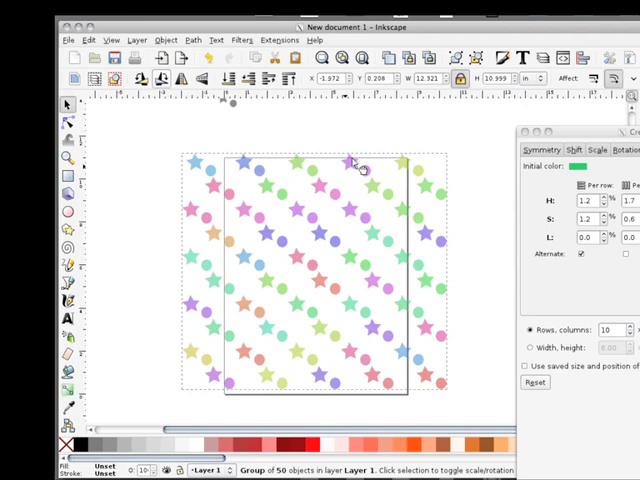
mouse_move(360, 160)
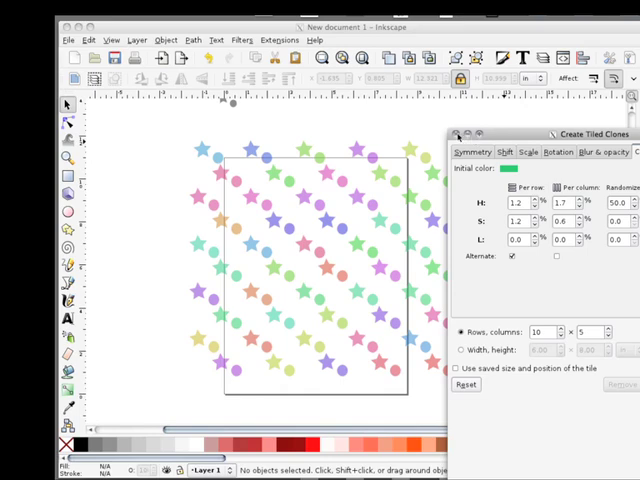
Close Create Tiled Clones and deselect the finished pattern
left_click(460, 134)
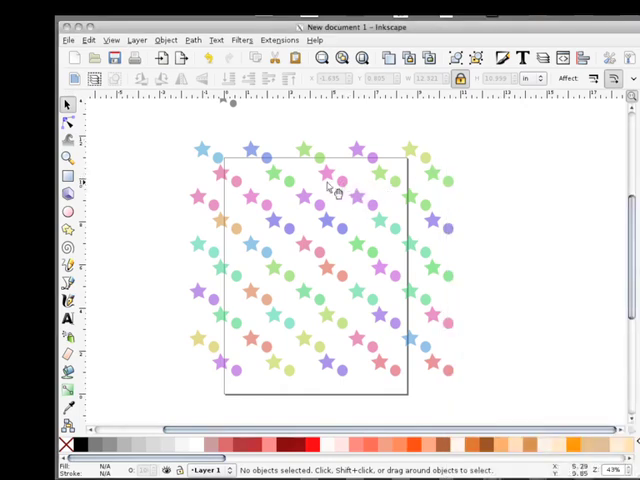
left_click(336, 188)
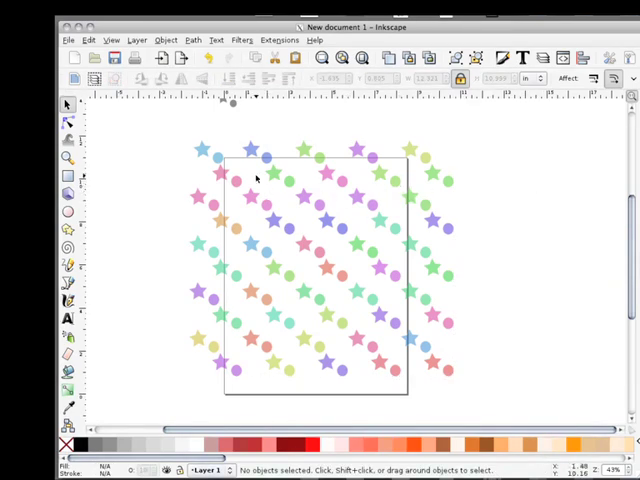
mouse_move(192, 392)
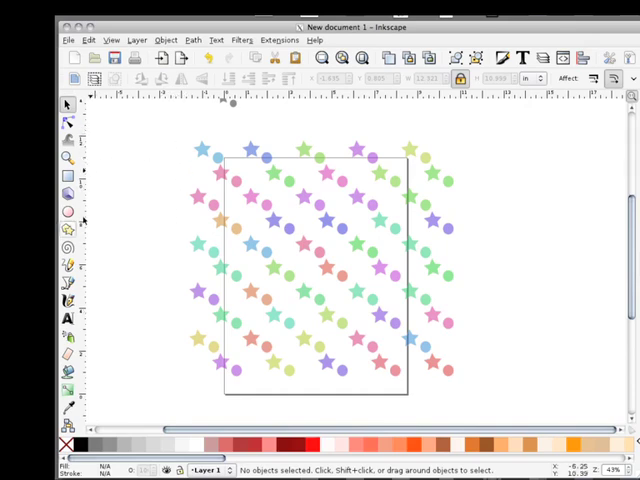
mouse_move(420, 166)
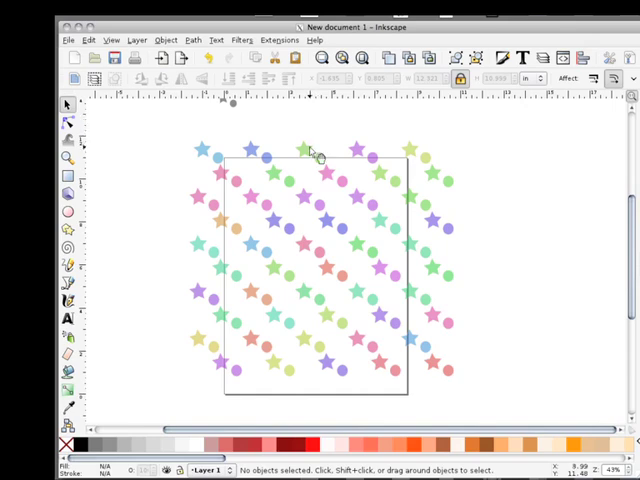
mouse_move(340, 126)
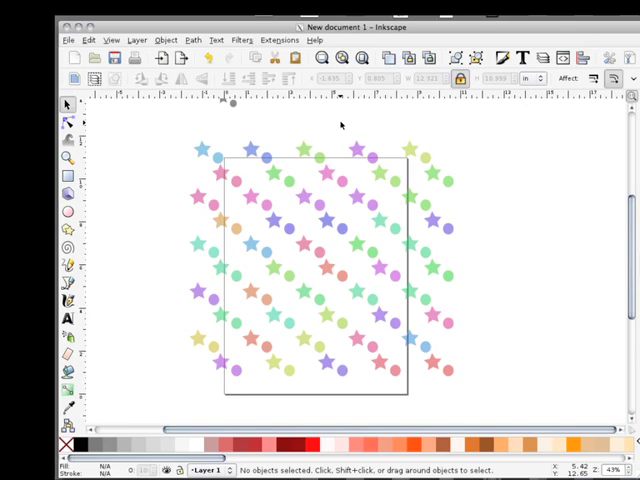
mouse_move(290, 192)
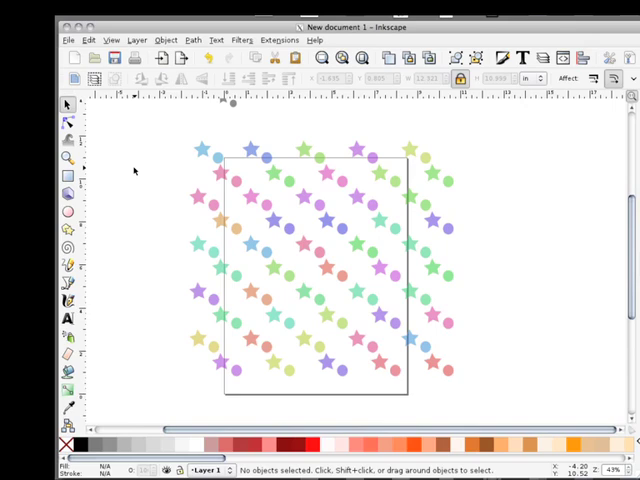
mouse_move(520, 176)
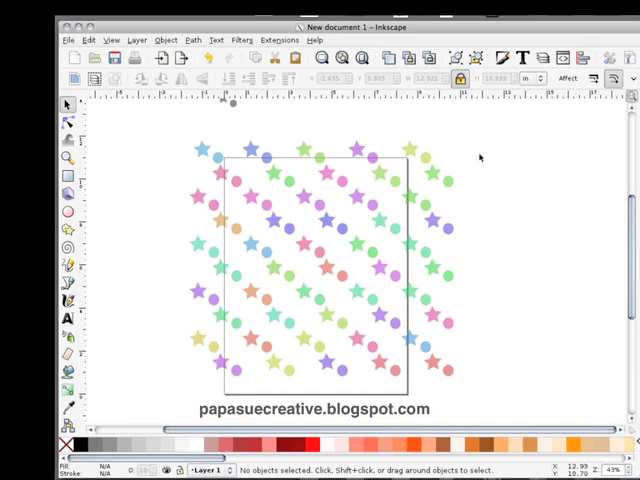
mouse_move(476, 112)
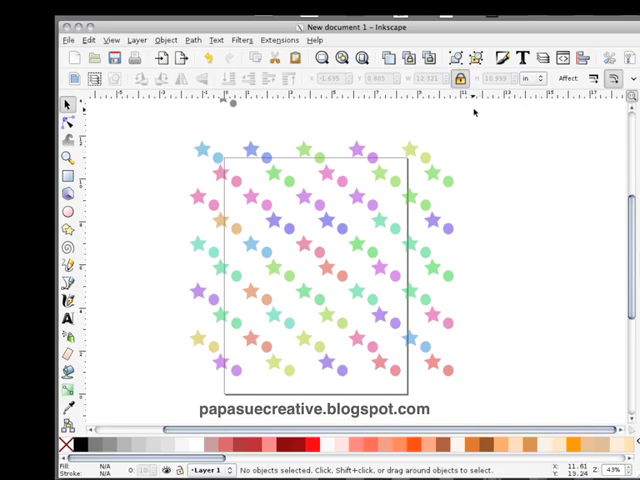